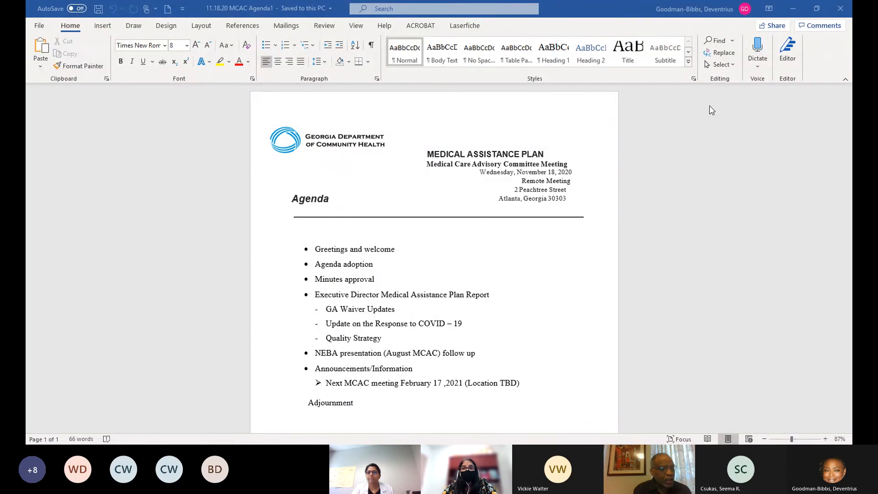
mouse_move(738, 114)
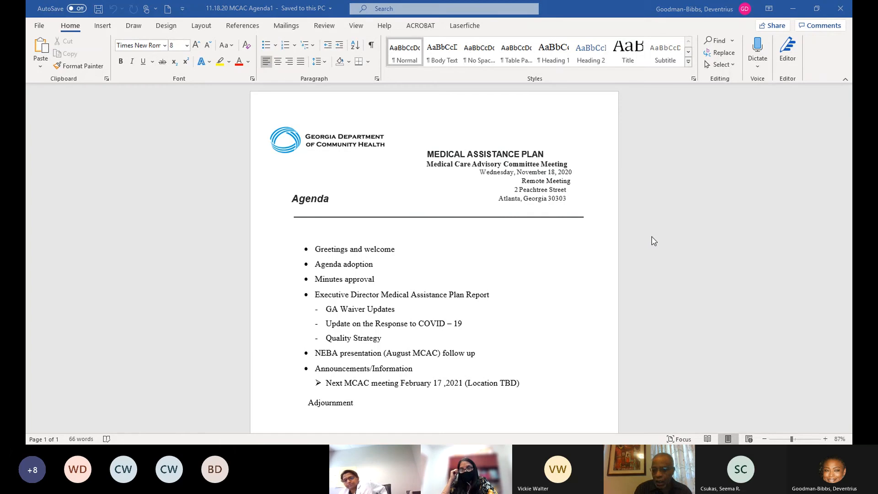
mouse_move(670, 248)
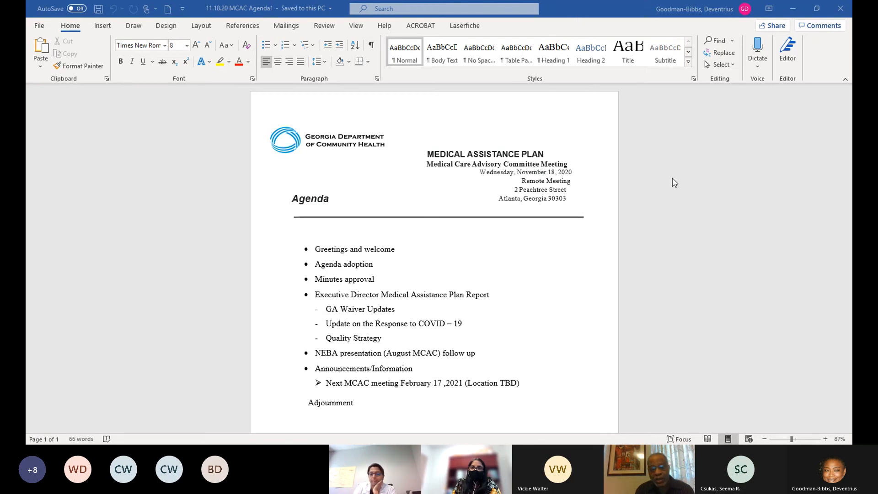
mouse_move(746, 187)
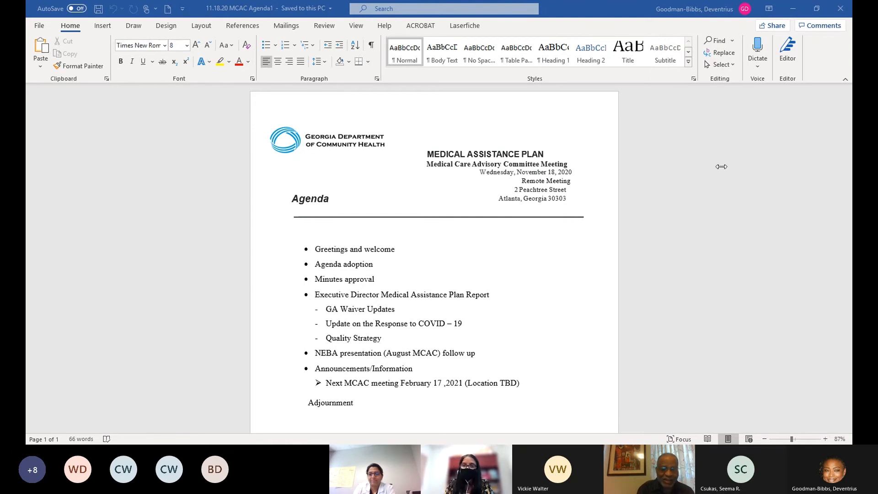
mouse_move(710, 166)
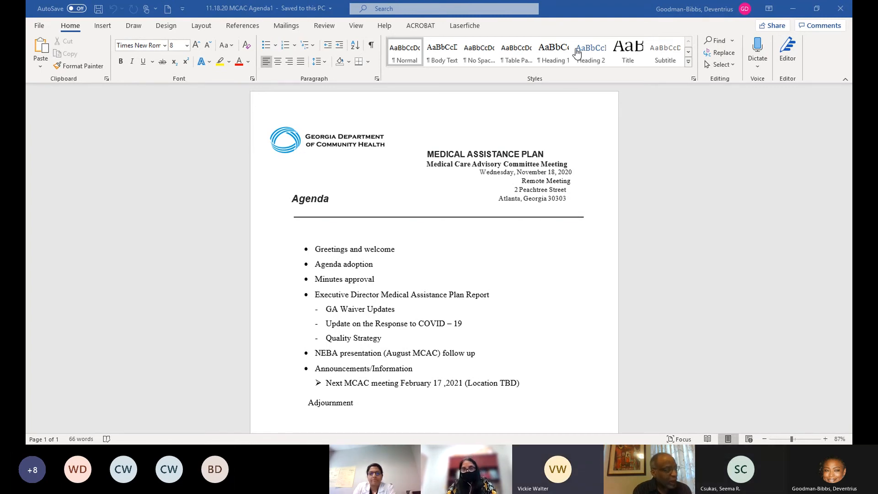
mouse_move(542, 50)
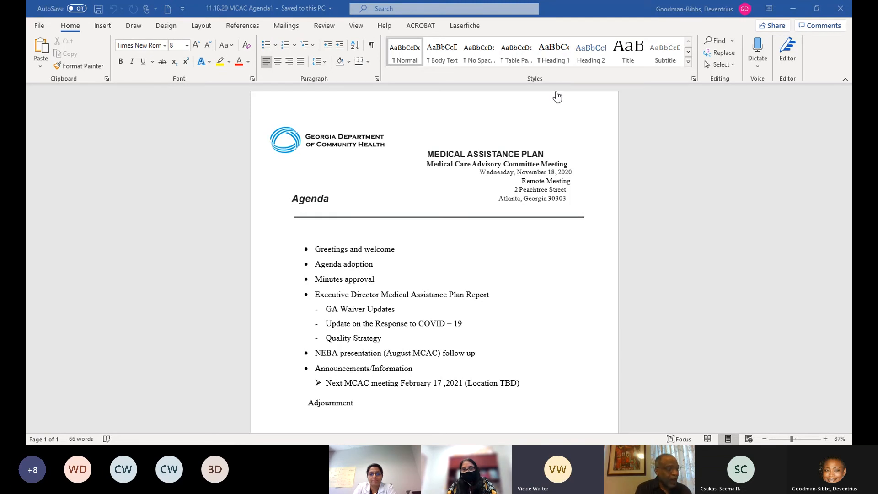
mouse_move(559, 329)
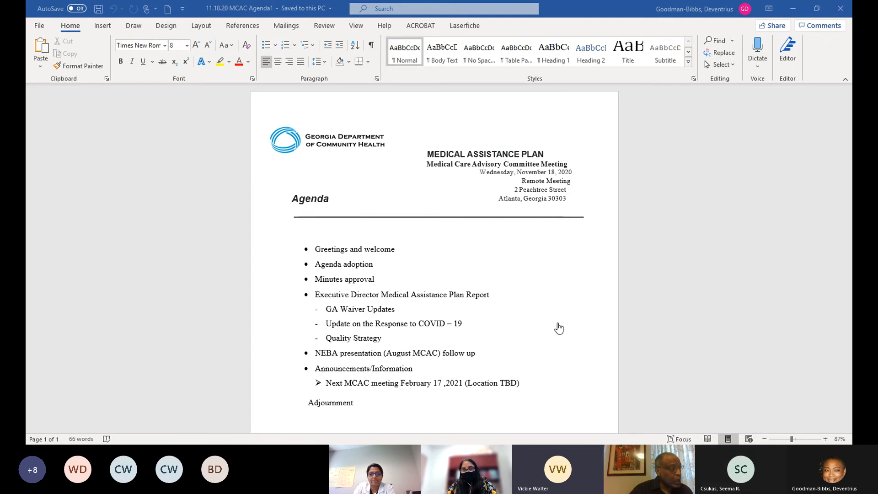
mouse_move(570, 292)
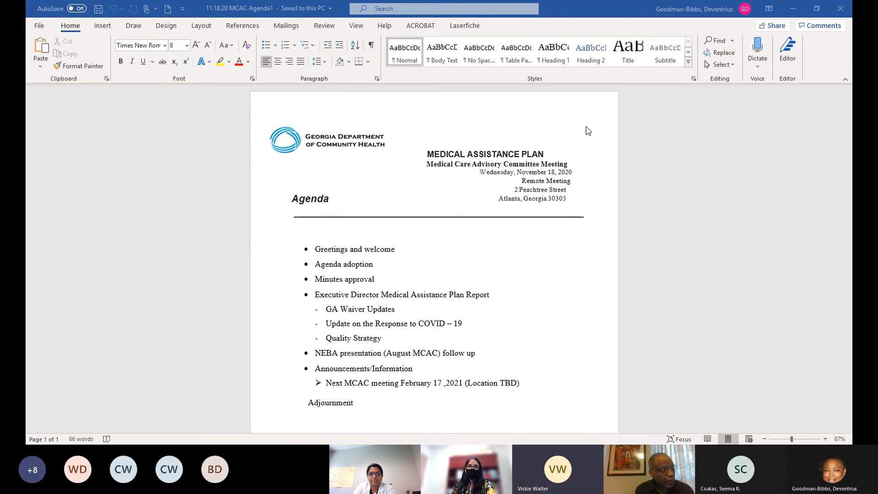
mouse_move(534, 161)
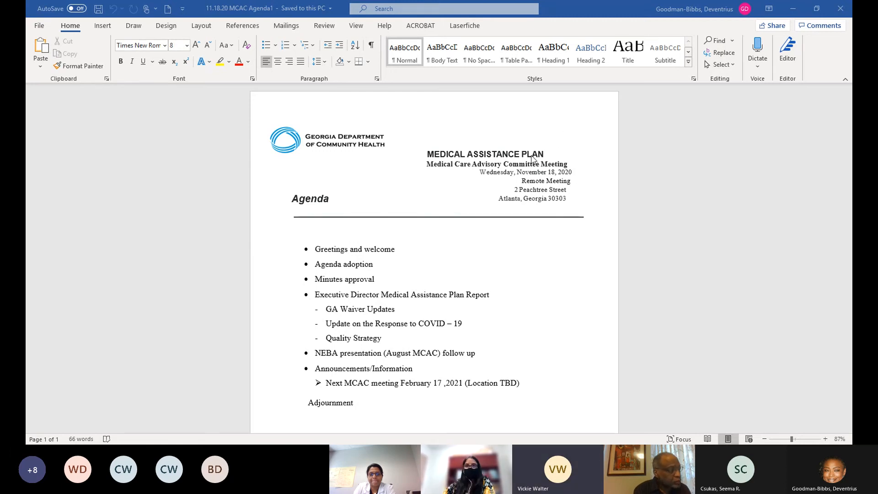
mouse_move(583, 134)
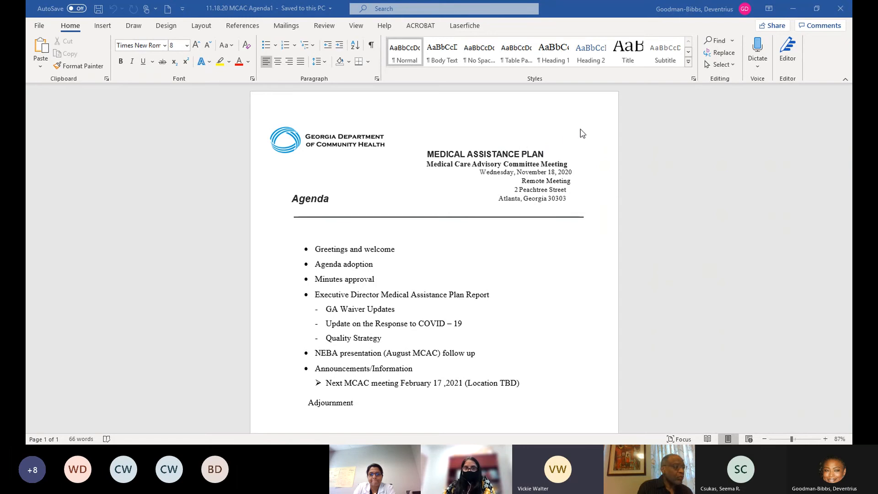
mouse_move(679, 73)
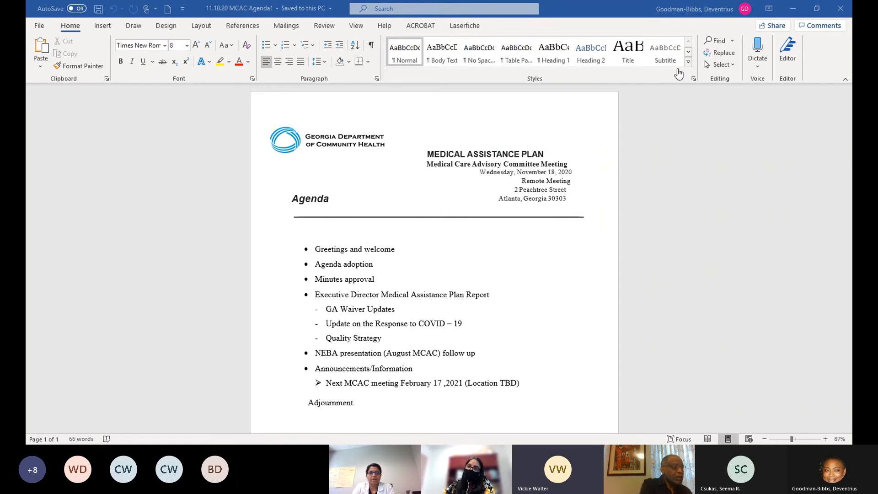
mouse_move(693, 25)
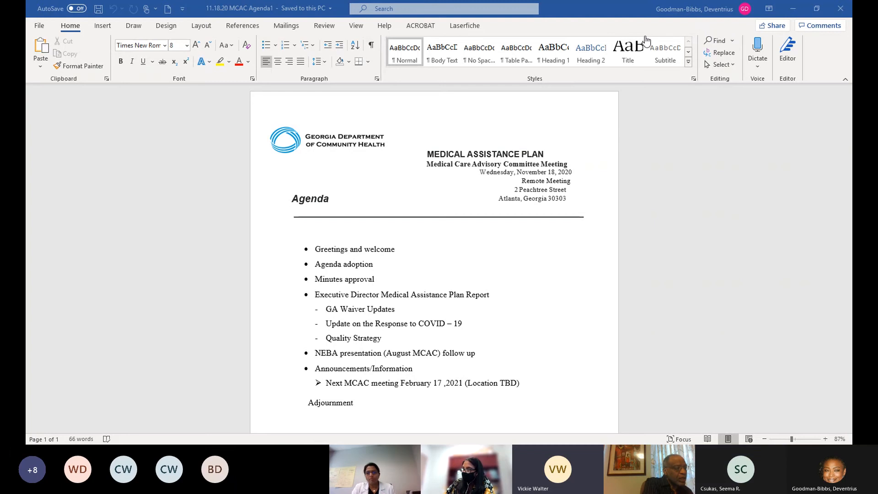
mouse_move(692, 235)
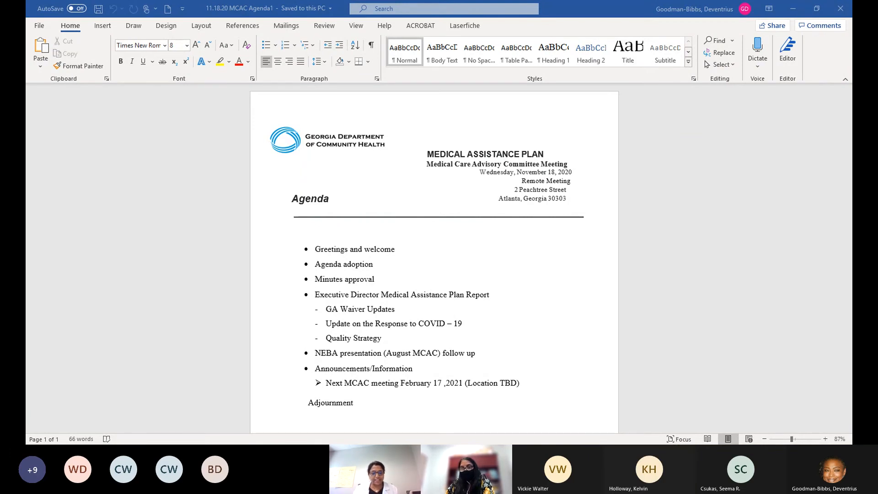
mouse_move(356, 25)
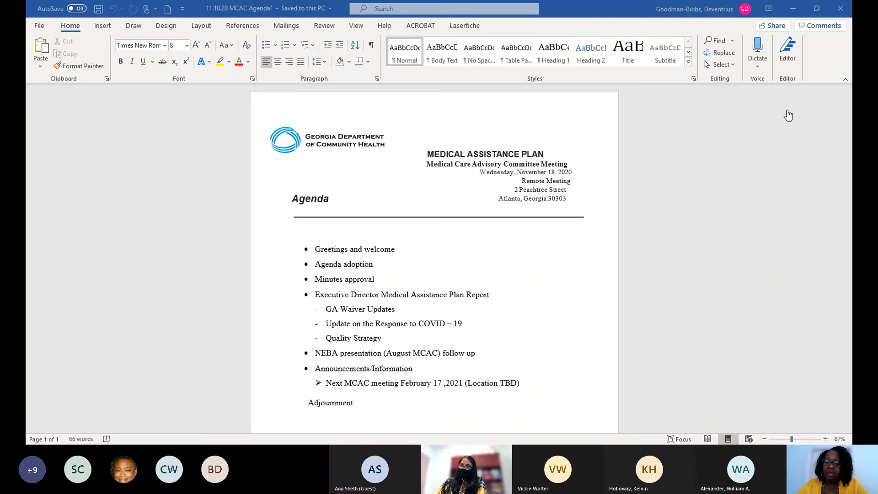
mouse_move(777, 148)
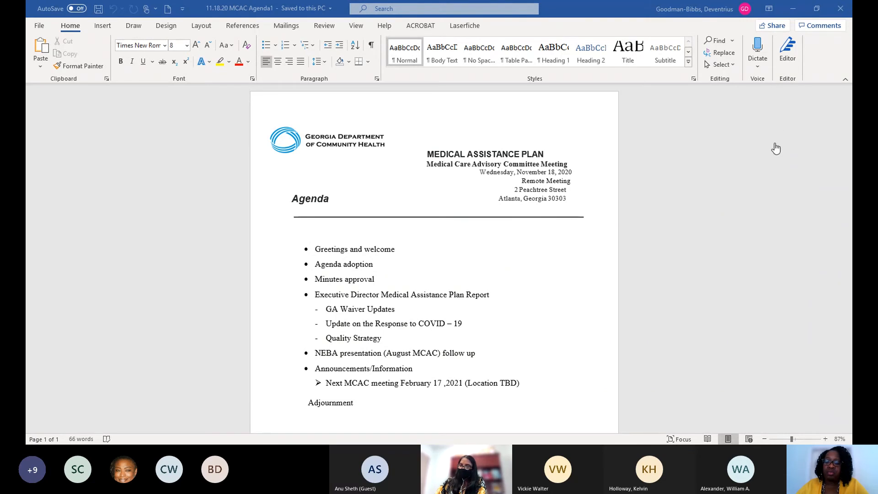
mouse_move(770, 122)
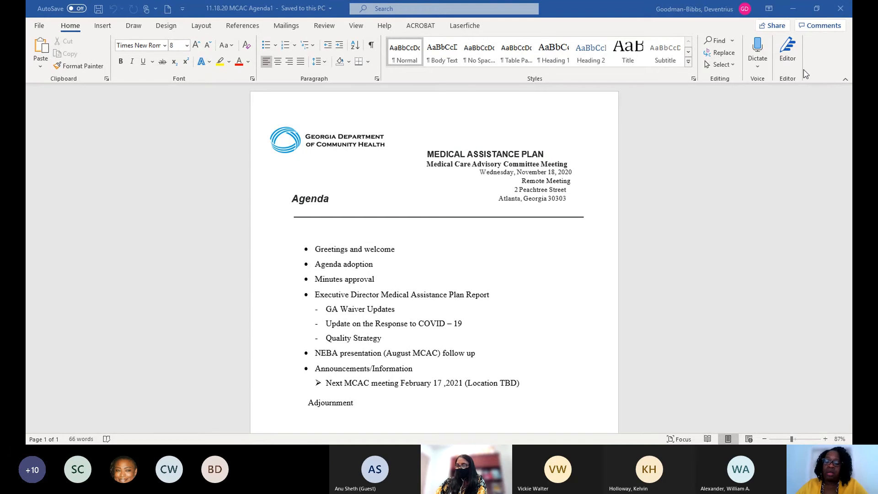
mouse_move(782, 100)
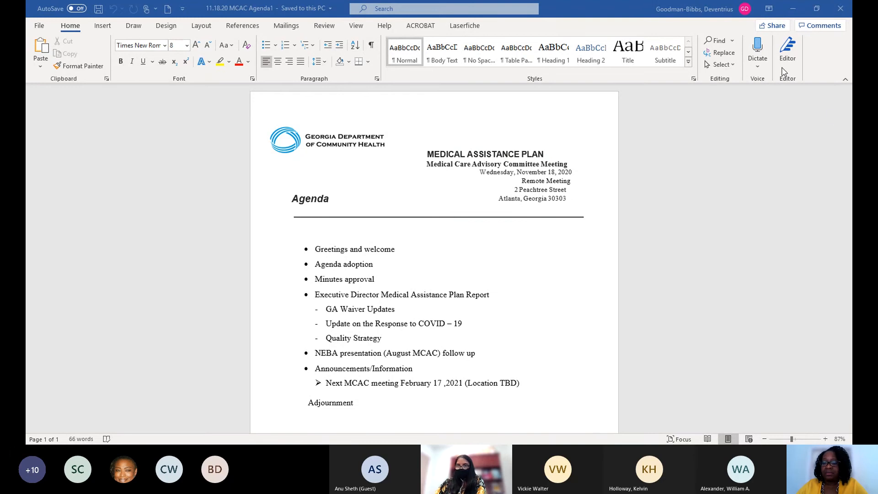
mouse_move(819, 84)
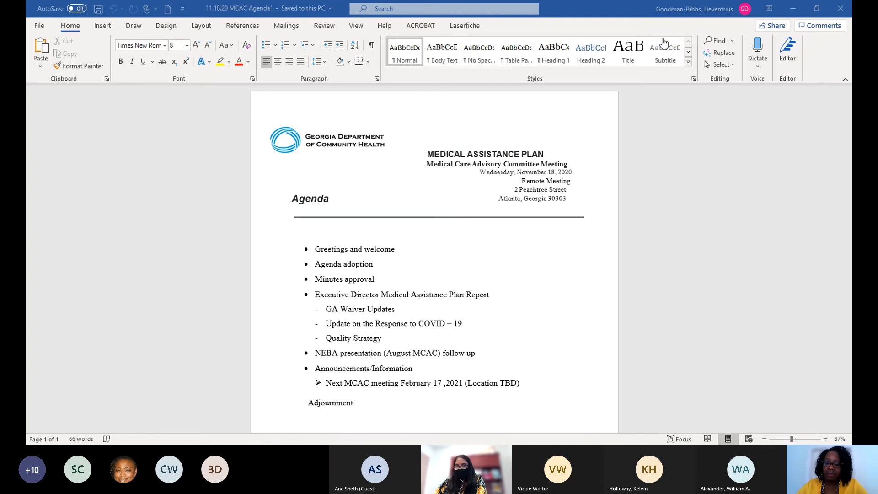
mouse_move(708, 142)
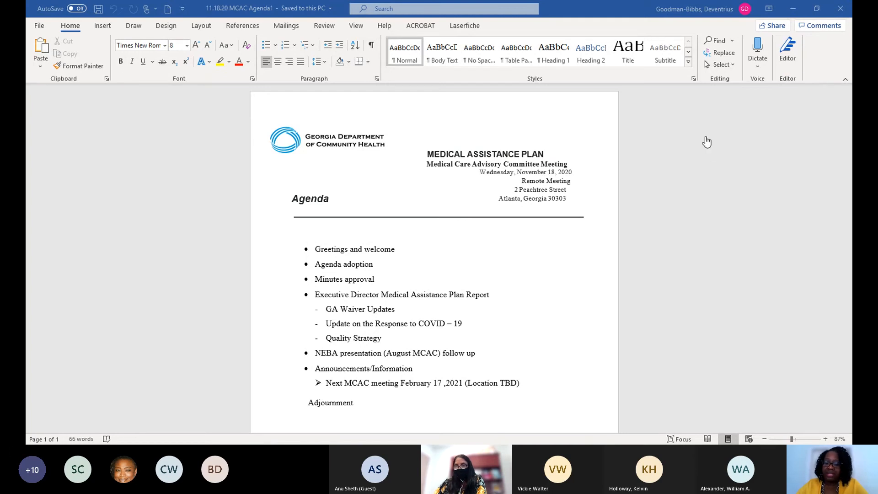
mouse_move(714, 307)
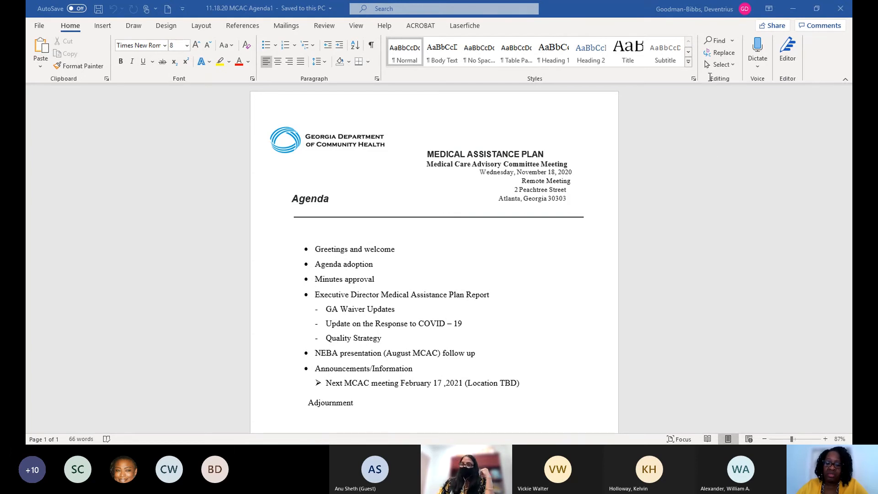
mouse_move(800, 180)
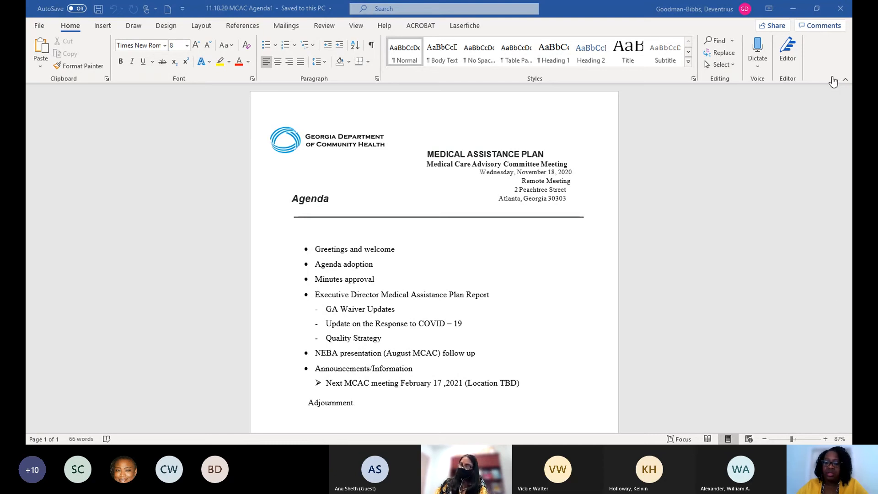
mouse_move(654, 53)
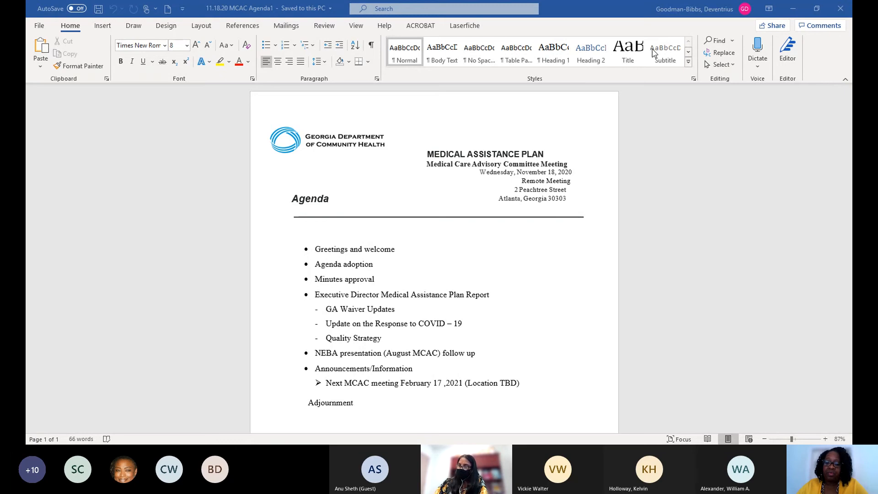
mouse_move(560, 46)
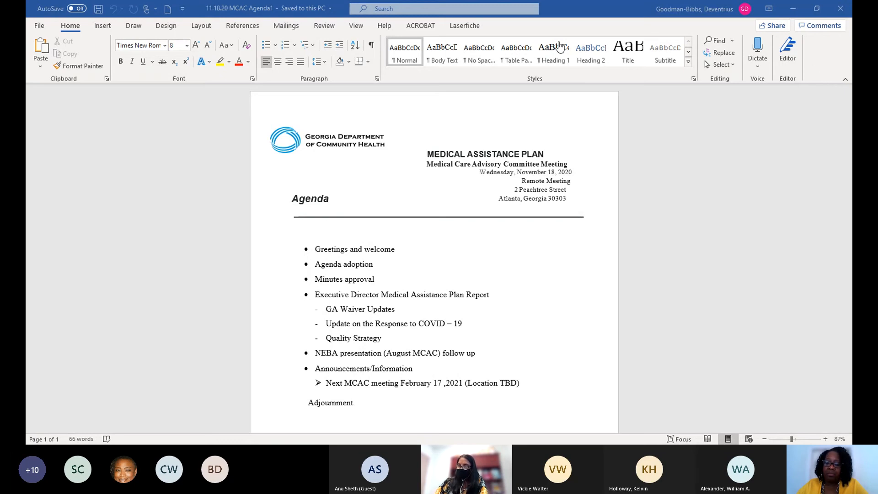
mouse_move(731, 146)
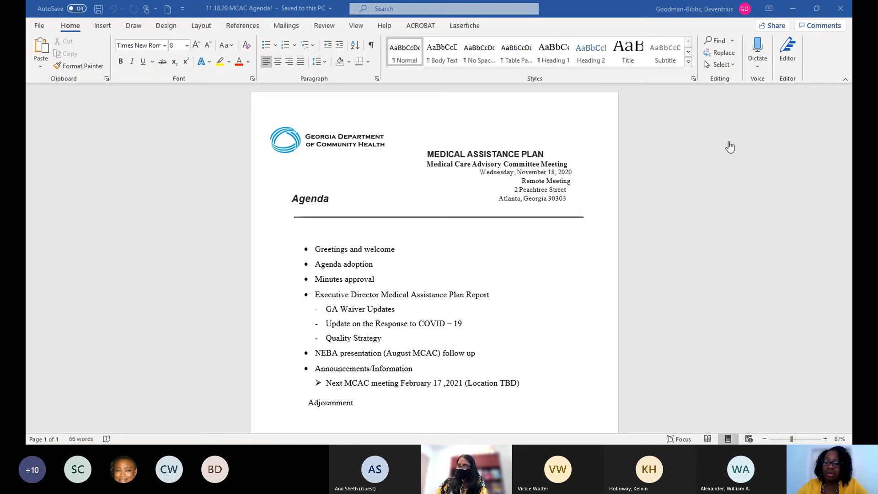
mouse_move(807, 274)
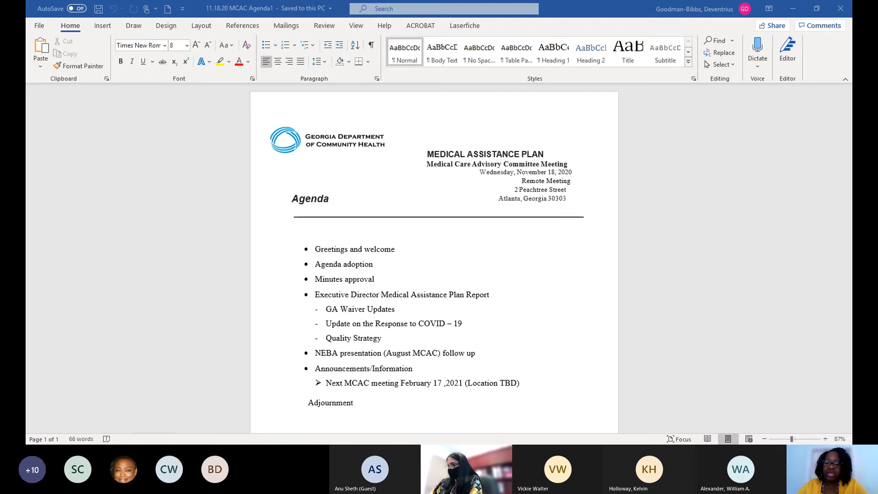
mouse_move(795, 280)
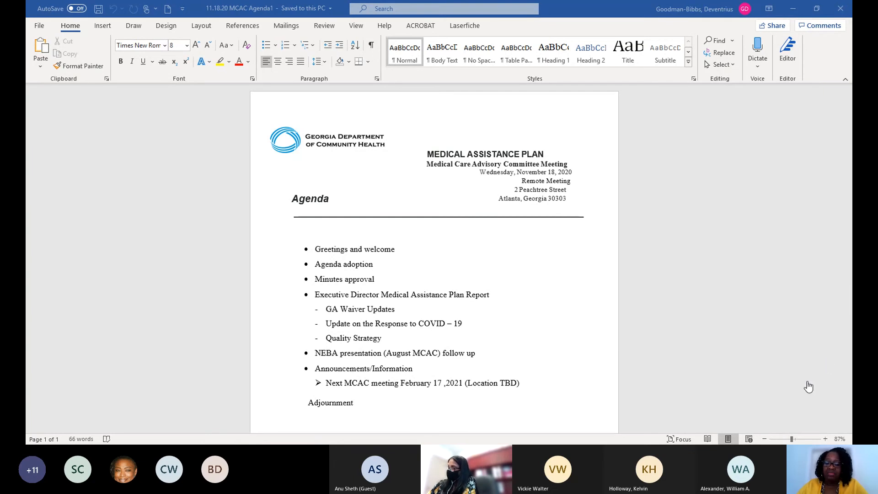
mouse_move(850, 348)
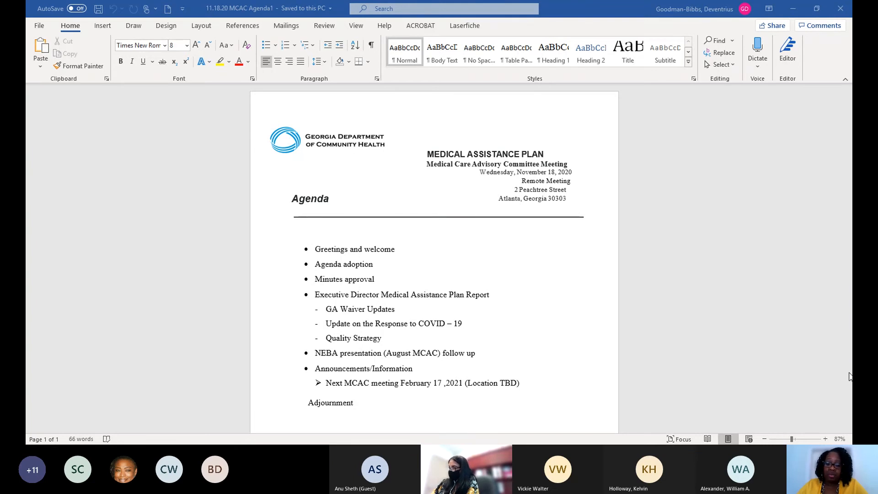
mouse_move(850, 331)
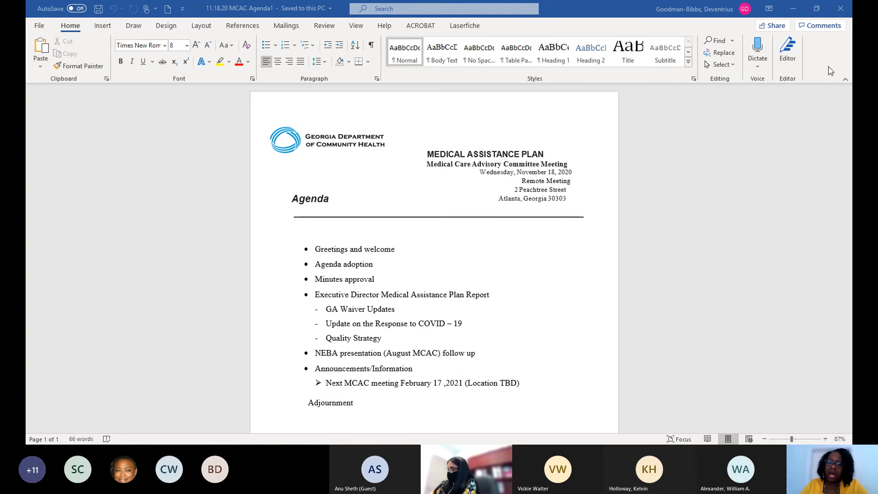
mouse_move(835, 108)
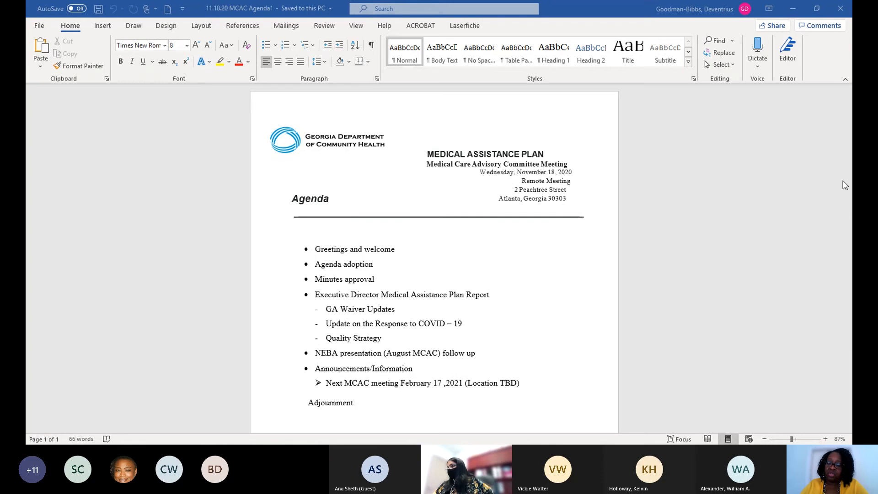
mouse_move(819, 82)
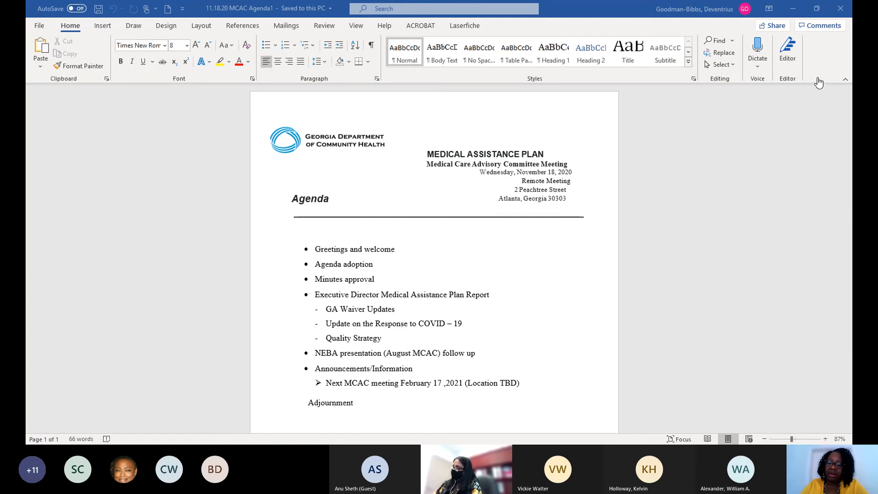
mouse_move(797, 118)
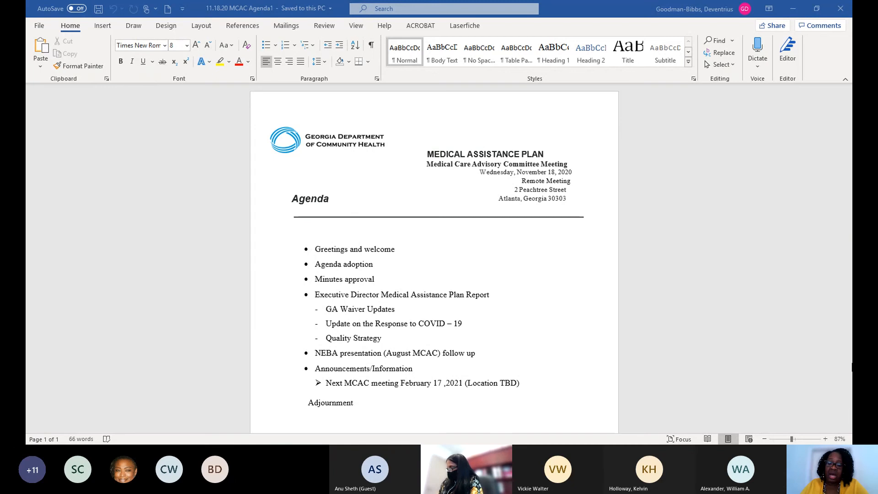
mouse_move(793, 163)
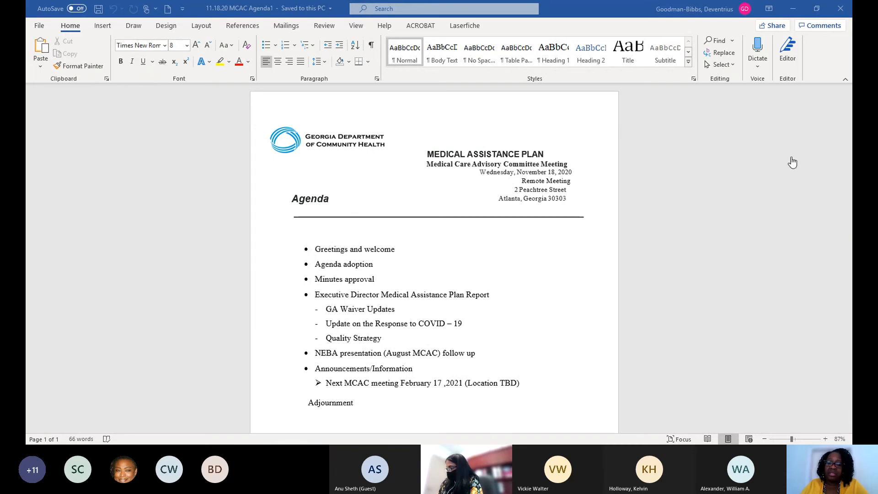
mouse_move(774, 106)
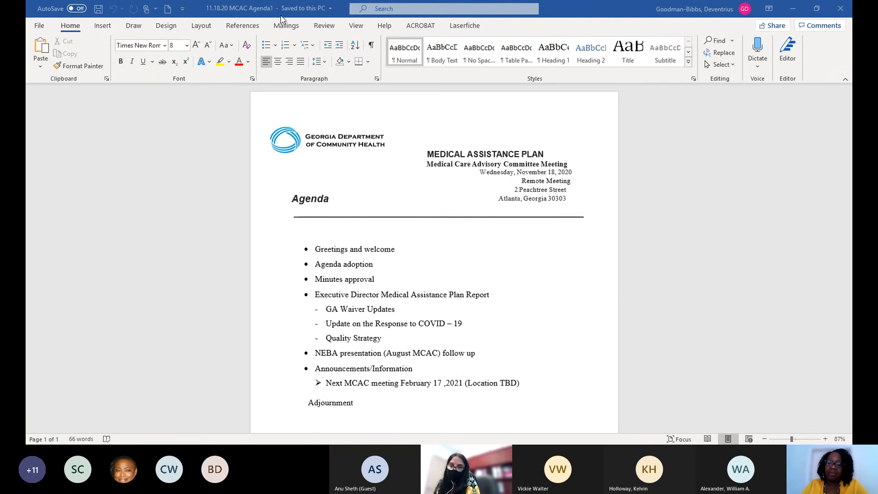
mouse_move(358, 380)
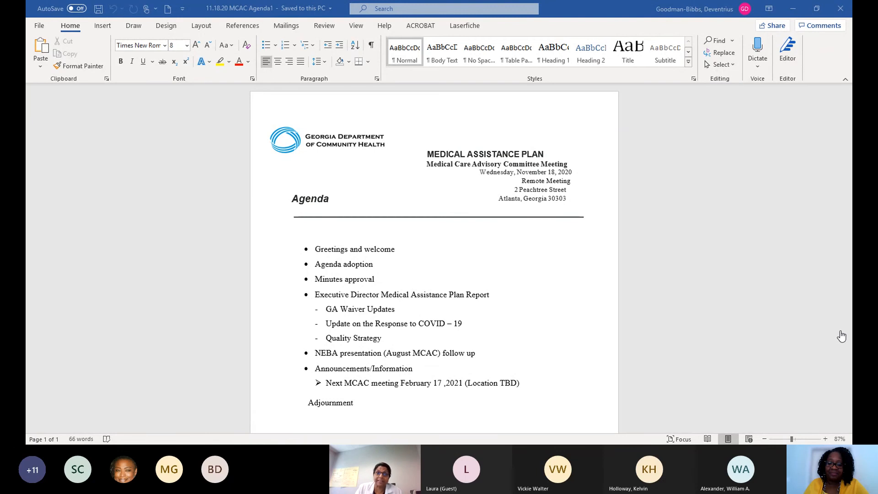
mouse_move(823, 327)
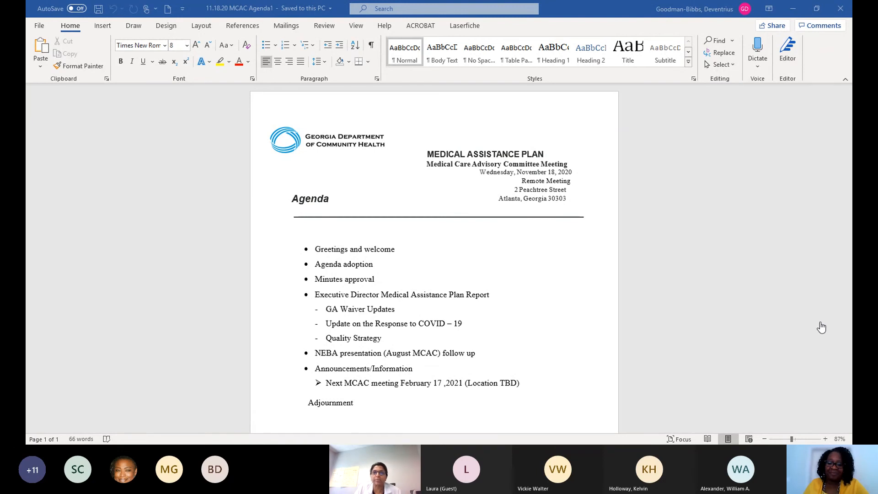
mouse_move(804, 343)
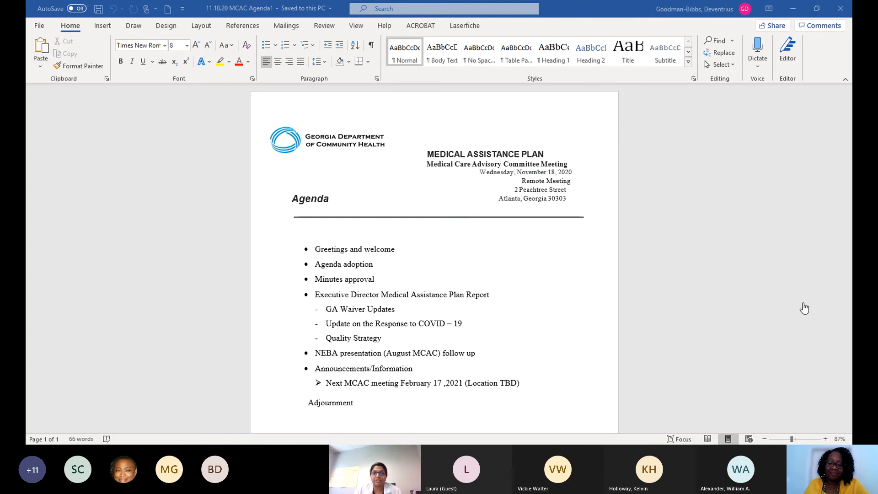
mouse_move(842, 318)
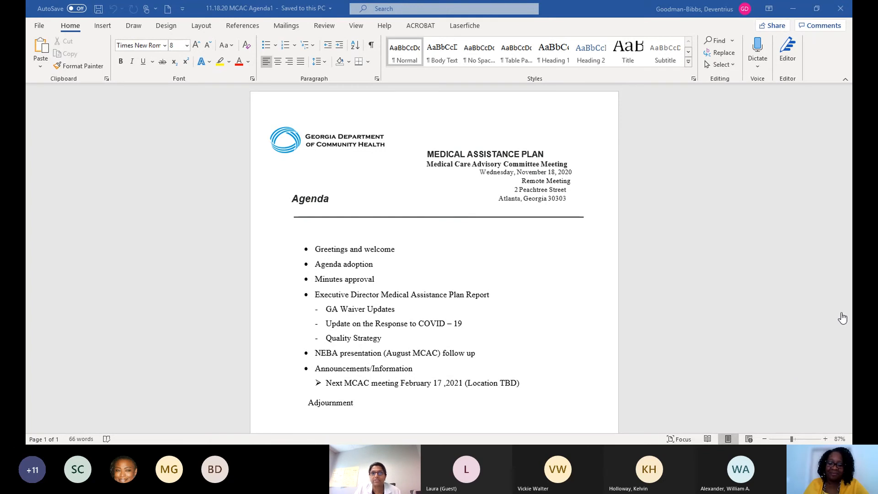
mouse_move(816, 314)
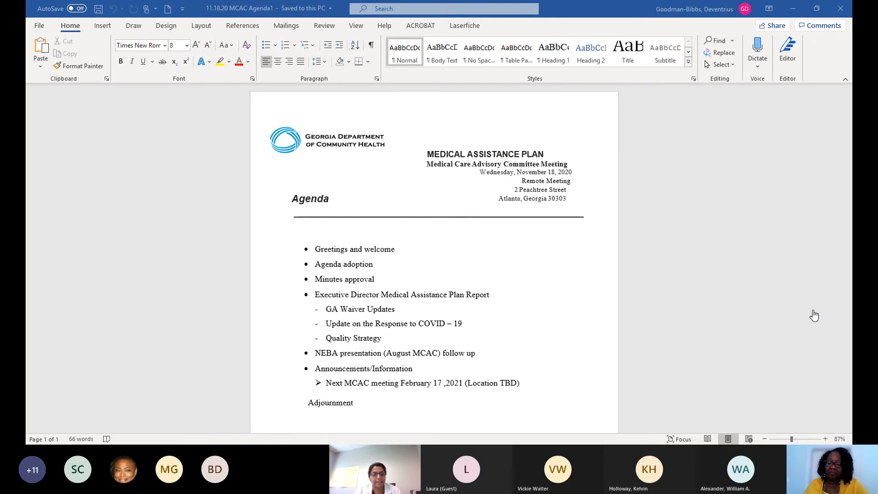
mouse_move(825, 314)
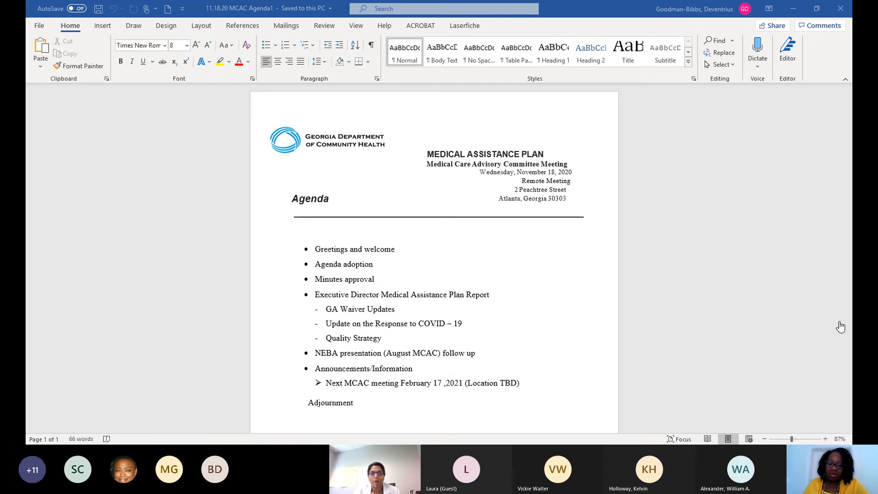
mouse_move(831, 338)
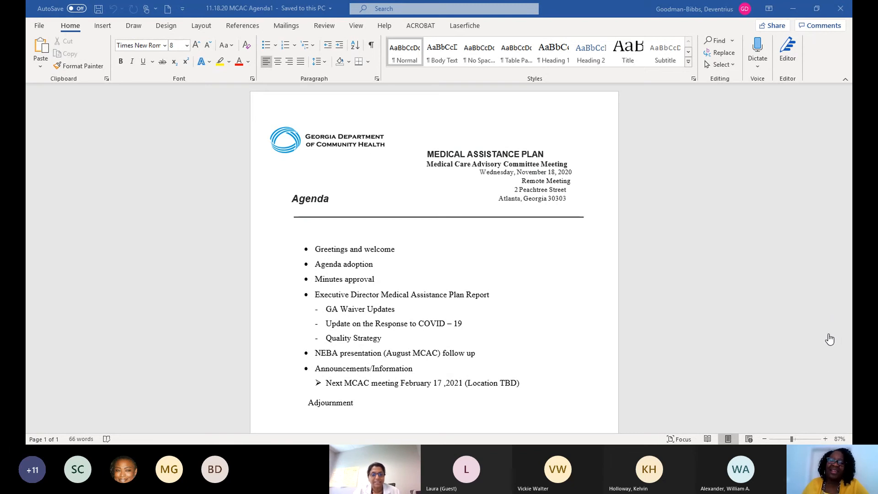
mouse_move(841, 336)
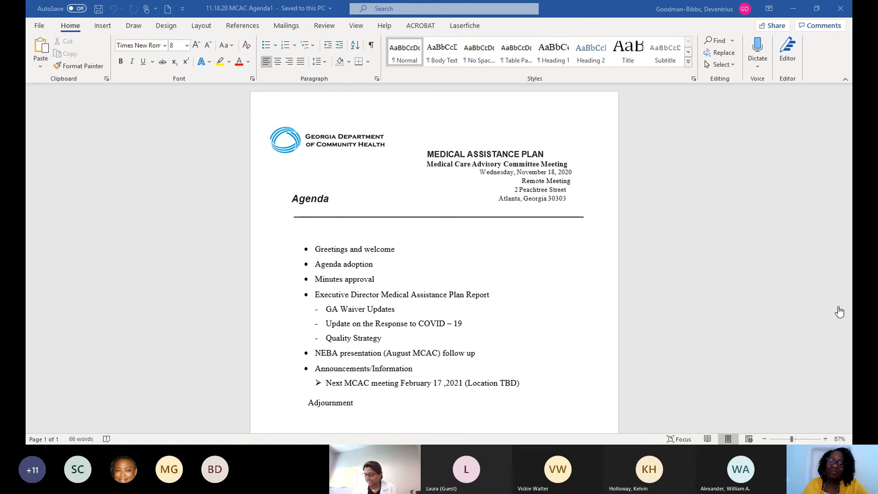
mouse_move(778, 250)
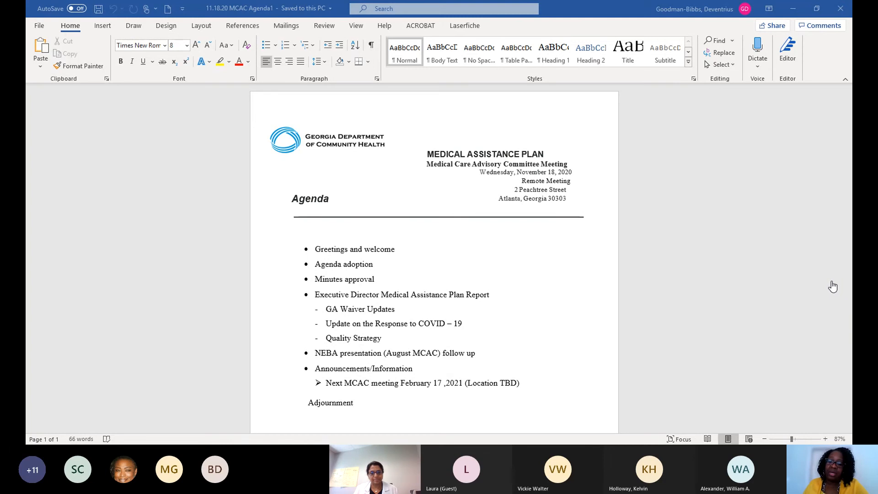
mouse_move(812, 346)
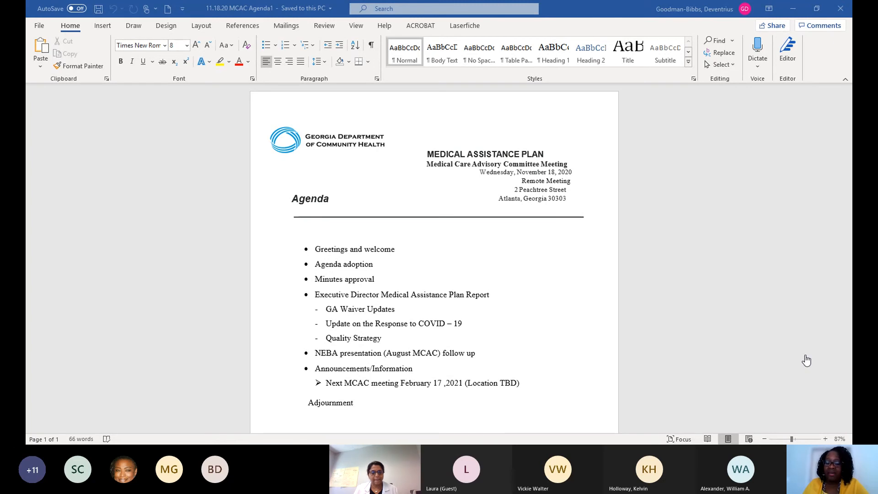
mouse_move(795, 362)
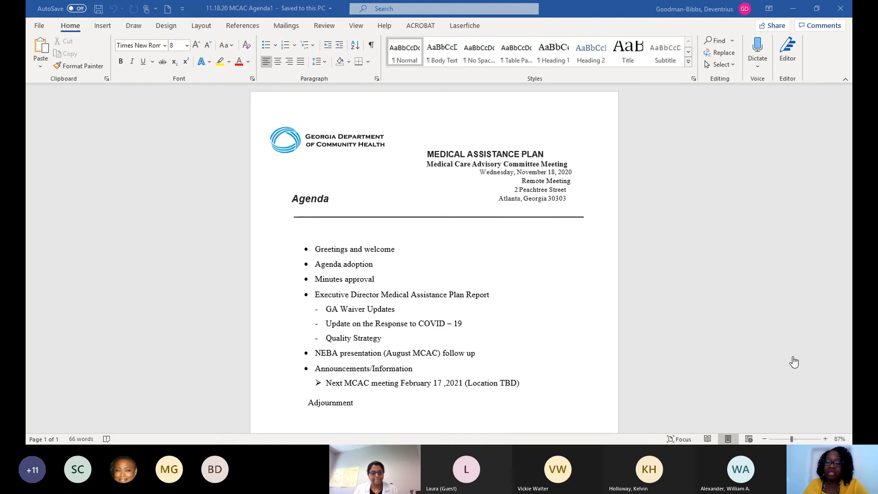
mouse_move(677, 286)
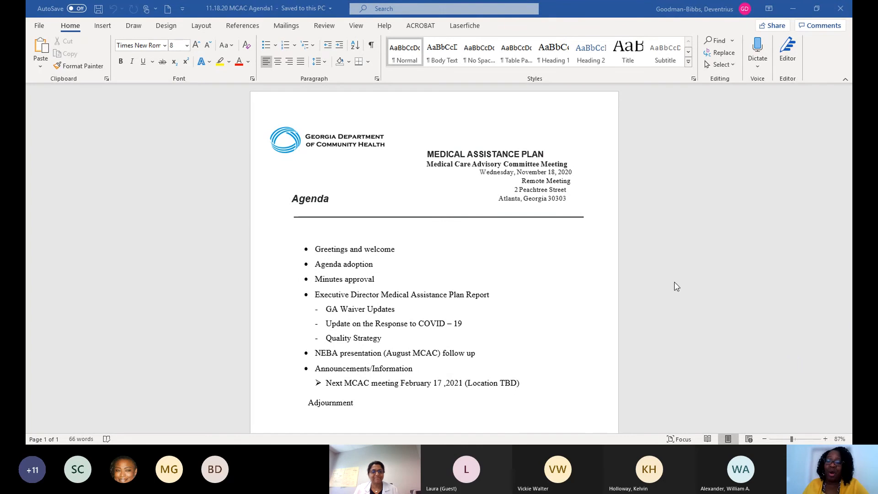
mouse_move(553, 256)
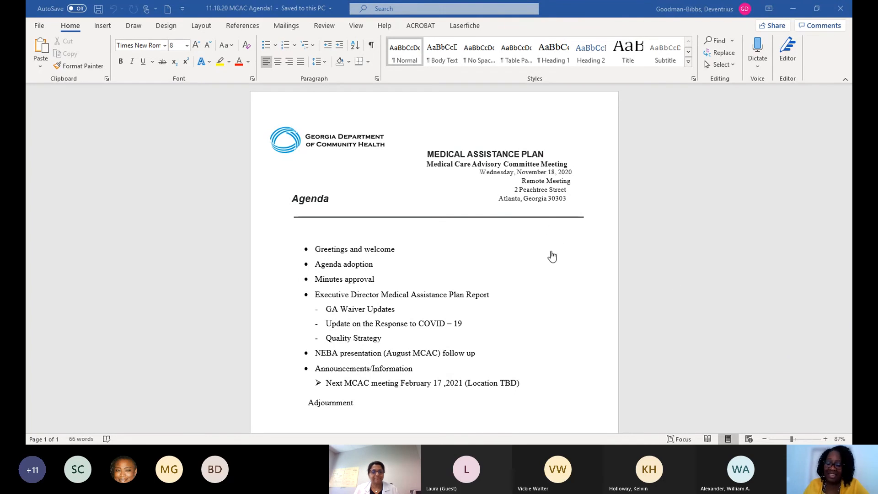
mouse_move(560, 255)
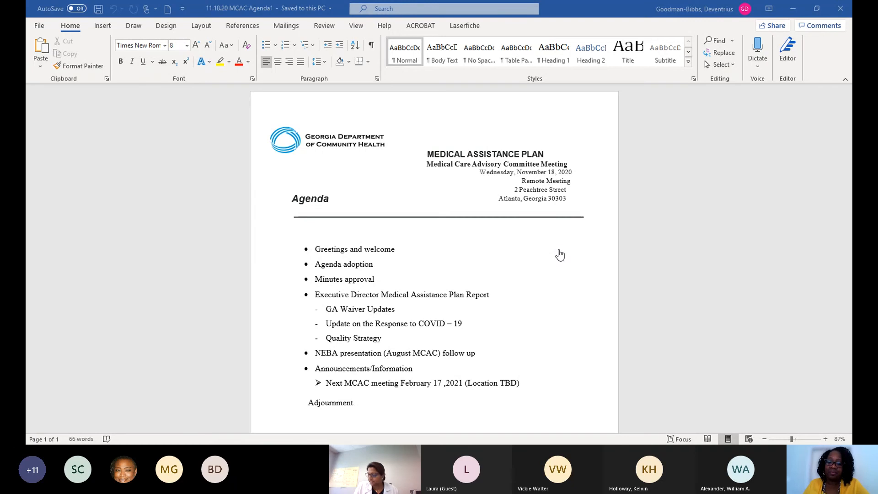
mouse_move(739, 357)
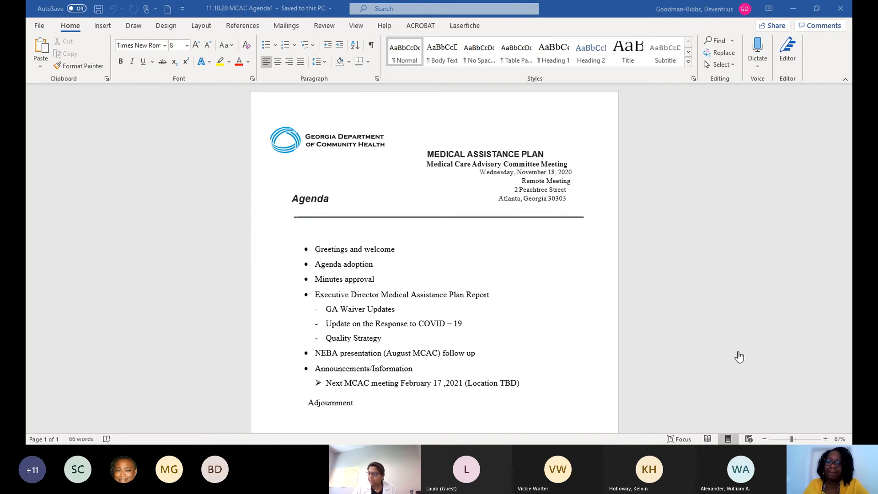
mouse_move(719, 301)
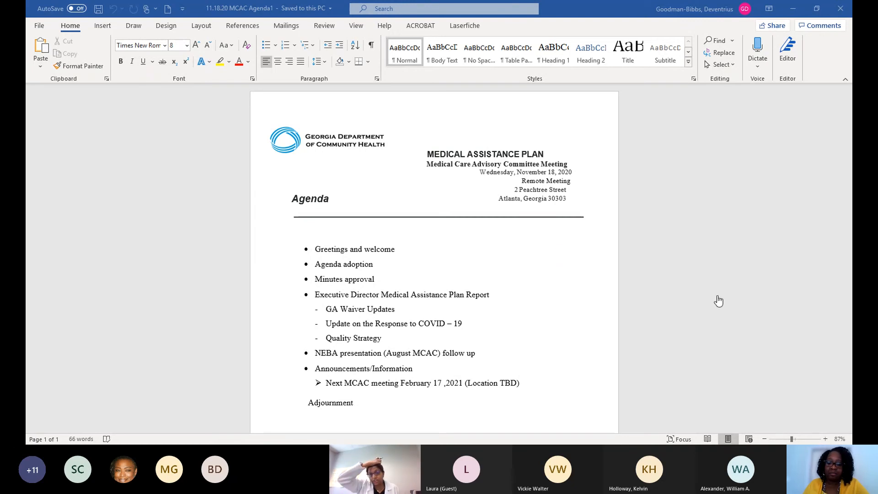
mouse_move(653, 351)
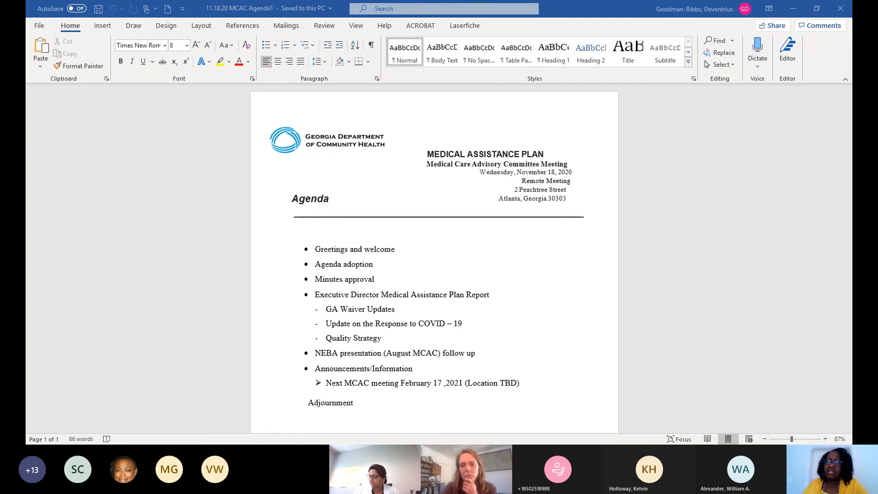
mouse_move(608, 350)
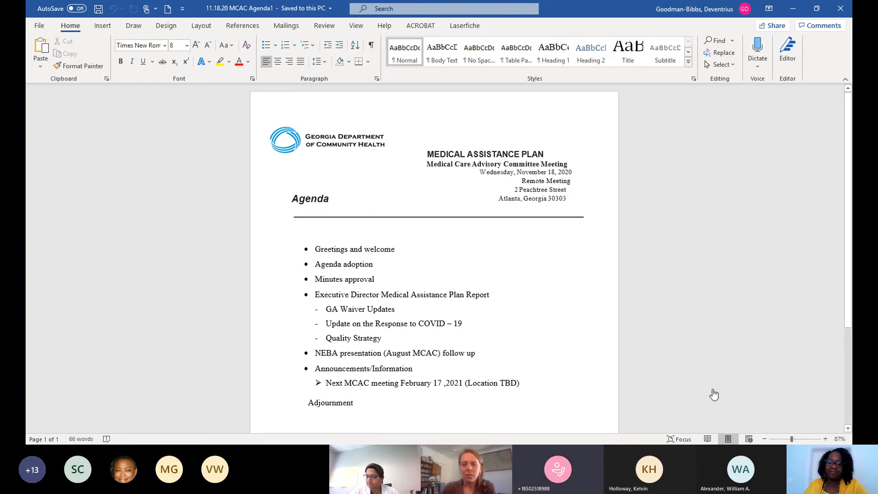
mouse_move(755, 374)
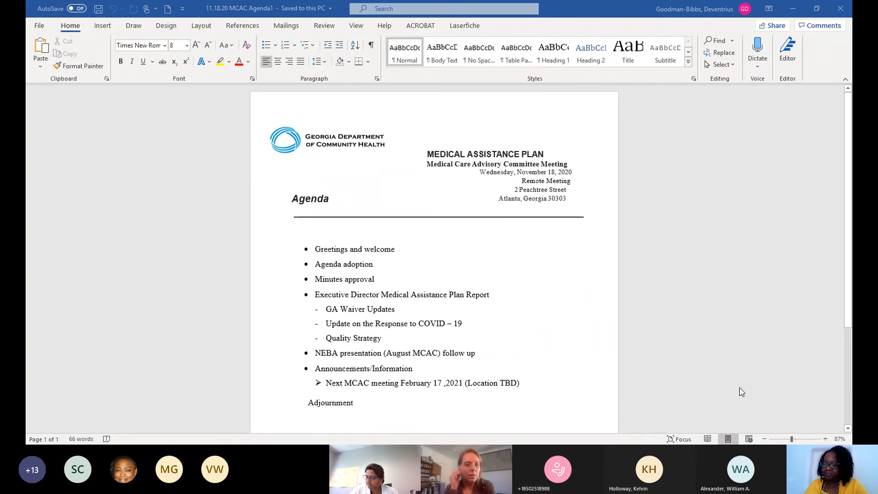
mouse_move(763, 373)
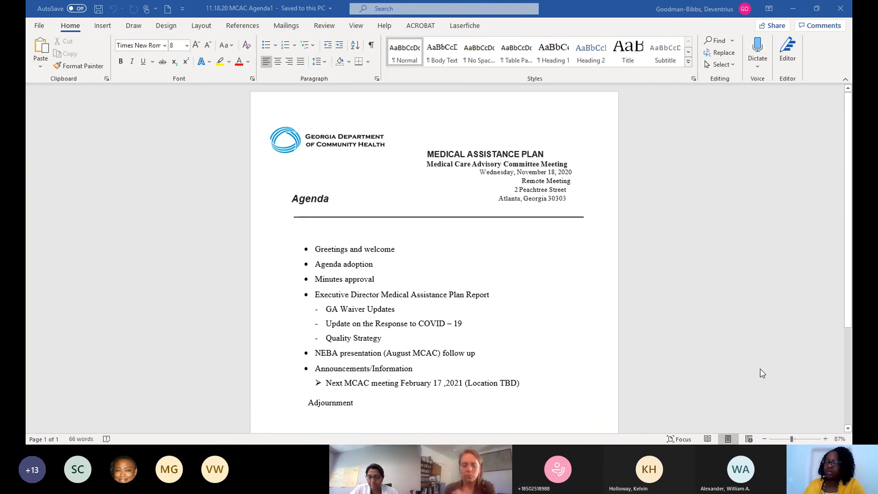
mouse_move(780, 302)
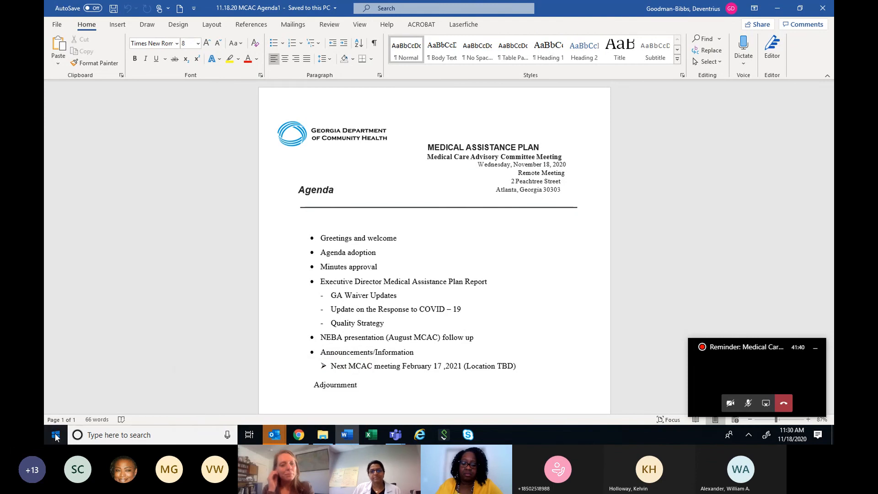
click(55, 434)
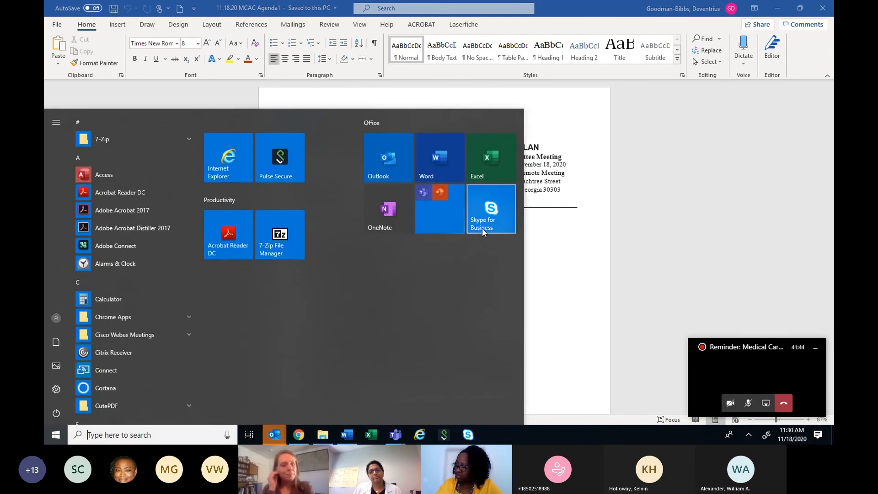
mouse_move(652, 180)
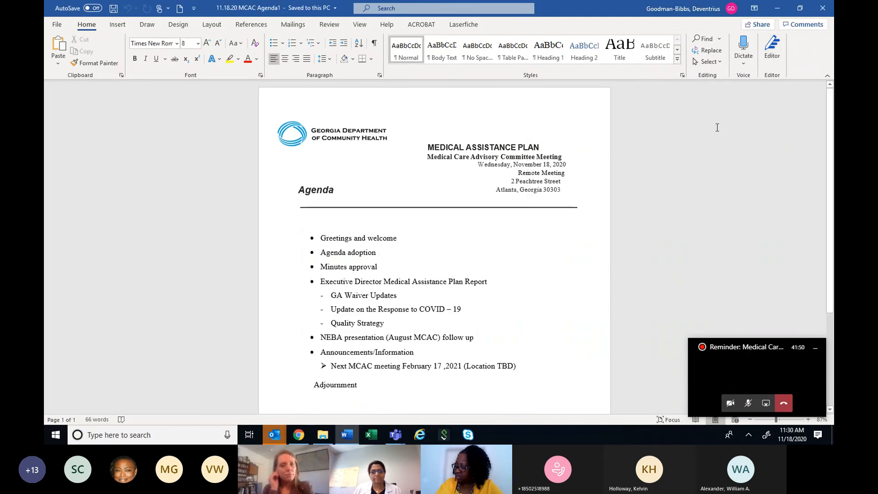
mouse_move(684, 326)
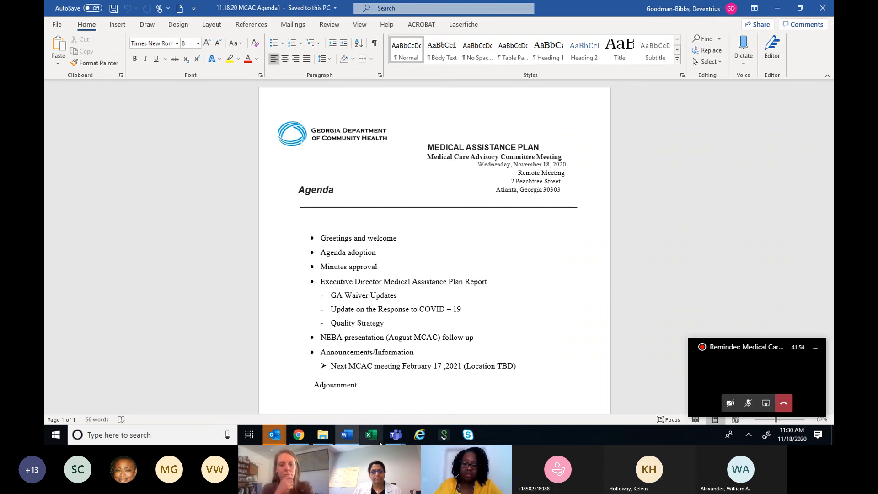
click(322, 435)
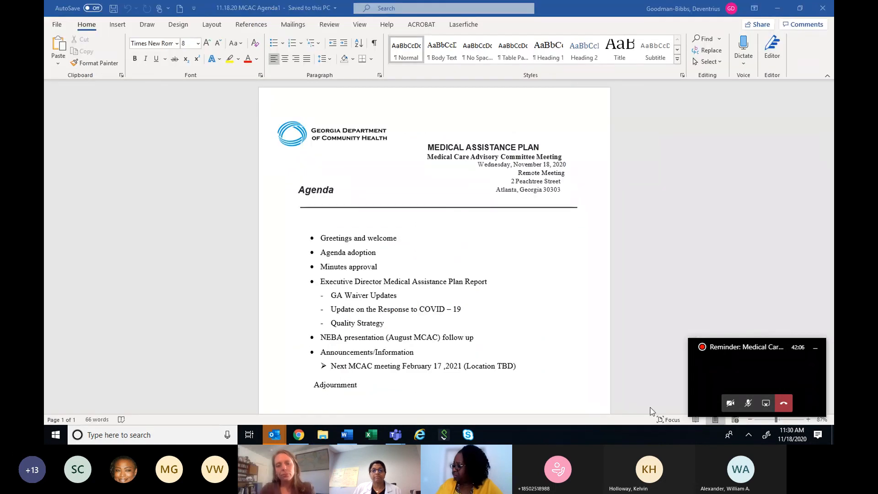
click(747, 347)
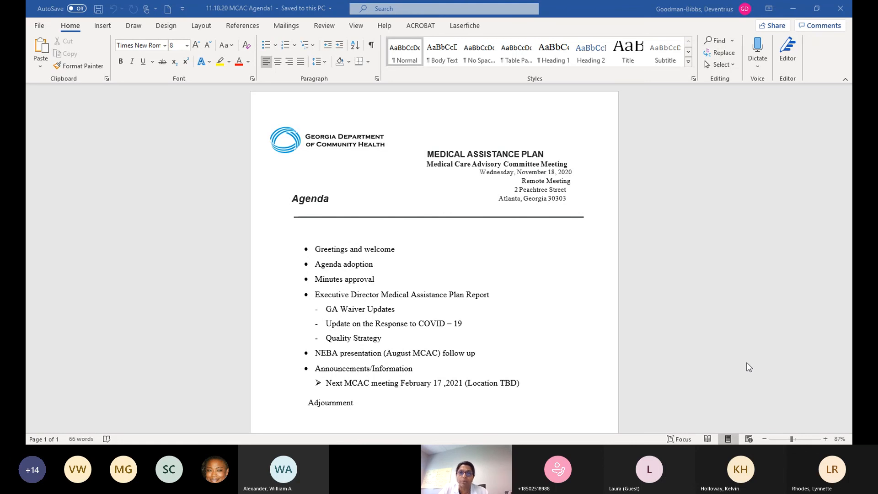
mouse_move(735, 397)
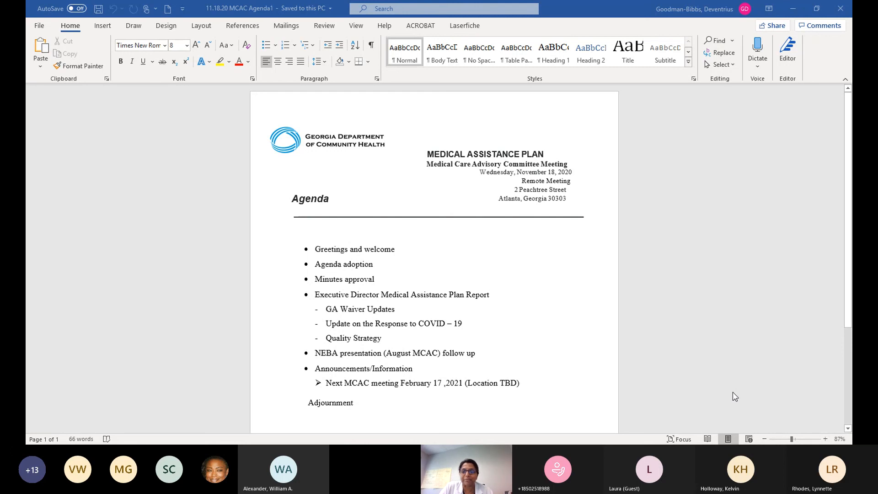
mouse_move(643, 177)
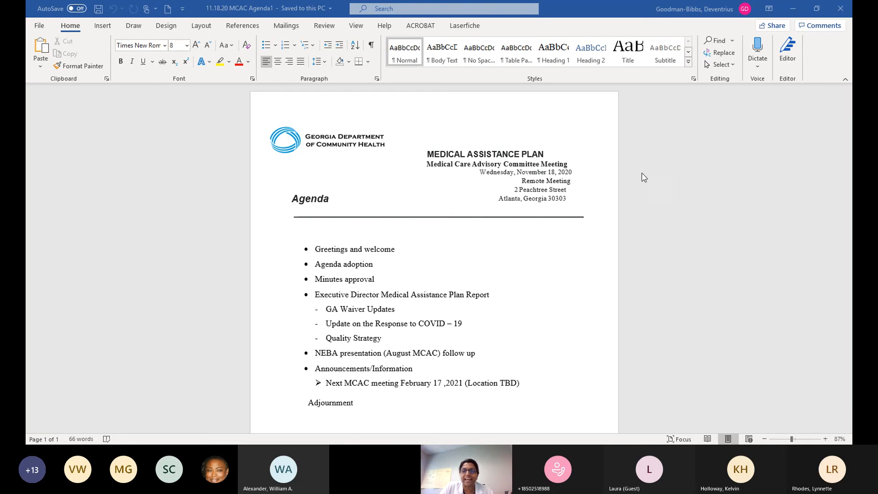